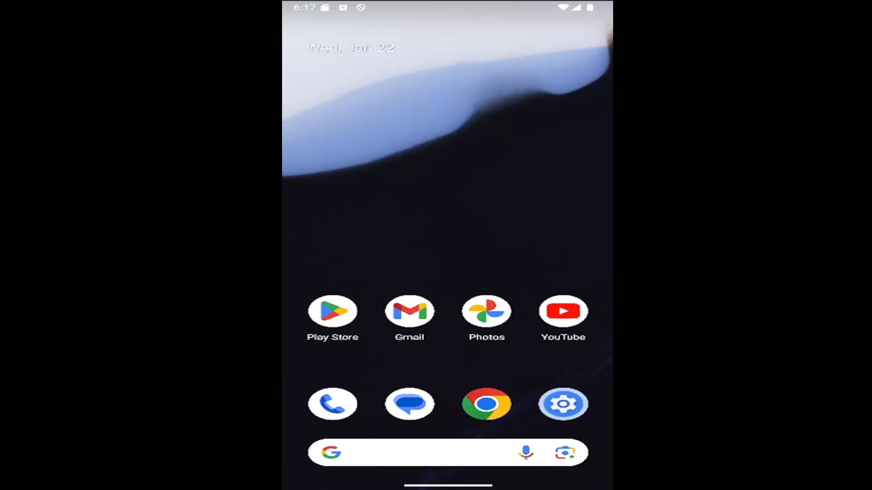
pyautogui.moveTo(399, 297)
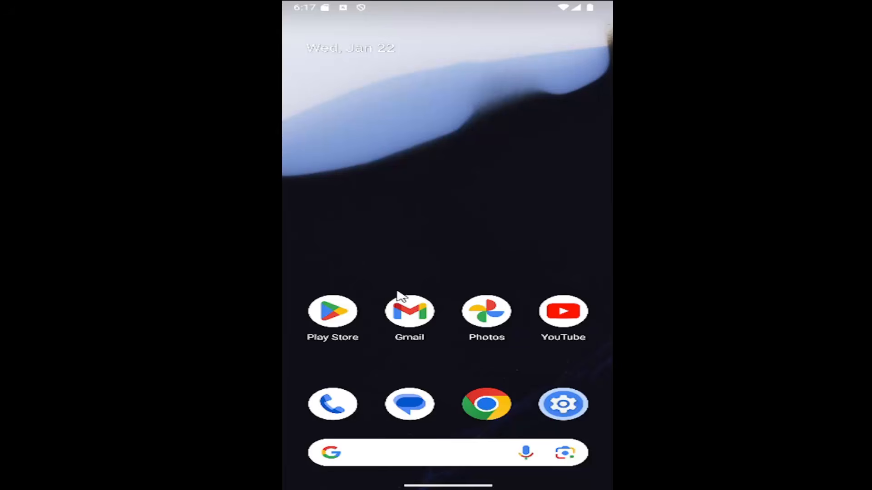
# Launch Settings from the app drawer and go to Security & privacy
pyautogui.scroll(3)
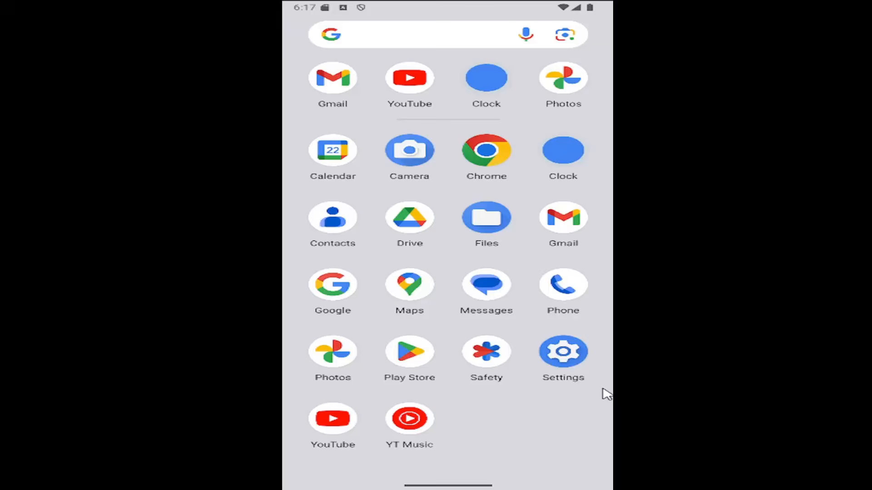
pyautogui.moveTo(568, 365)
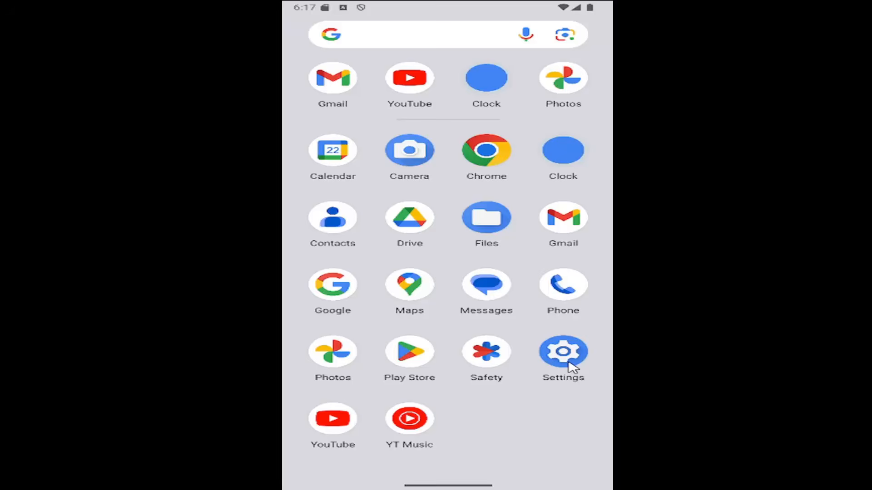
pyautogui.click(564, 351)
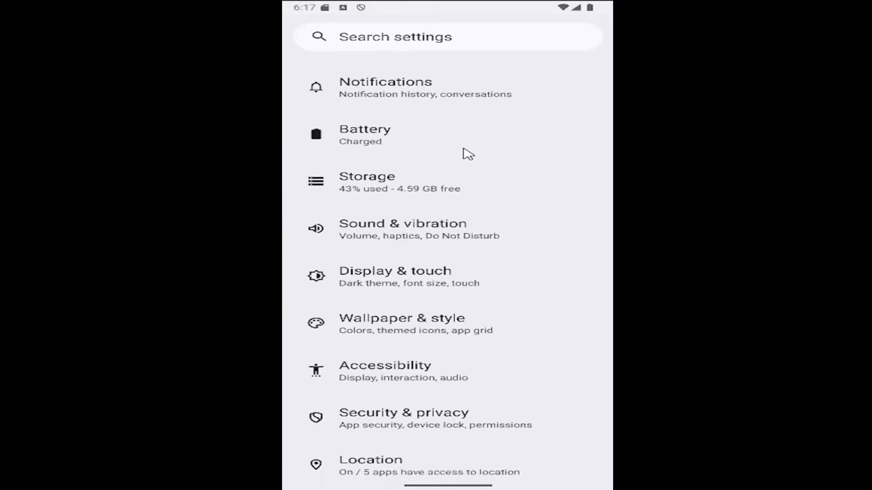
pyautogui.scroll(-3)
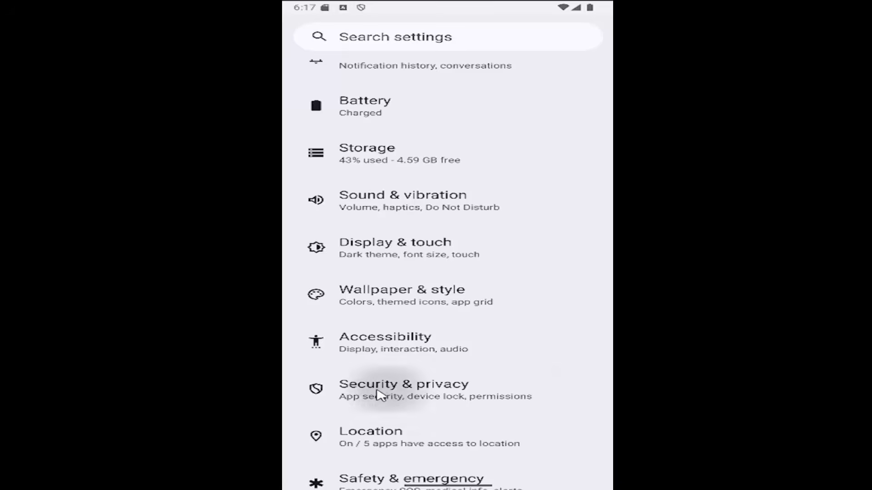
pyautogui.click(385, 388)
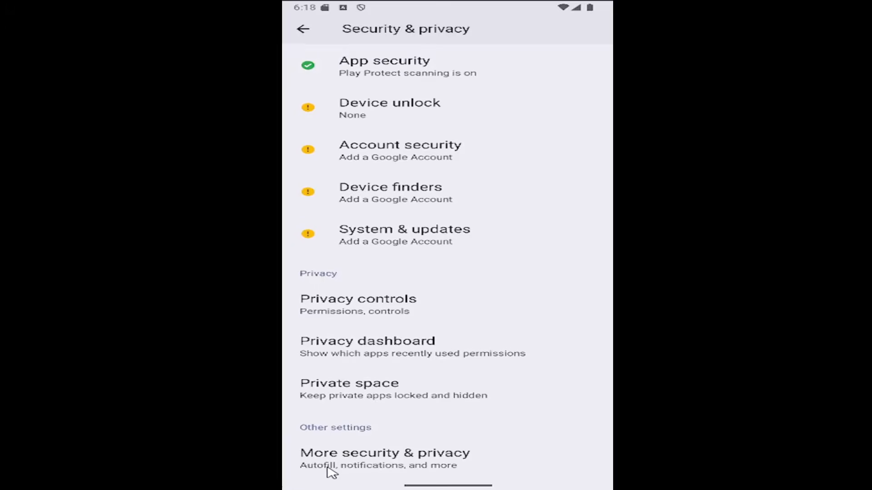
# Go through More security & privacy to the Android System Intelligence page
pyautogui.click(385, 459)
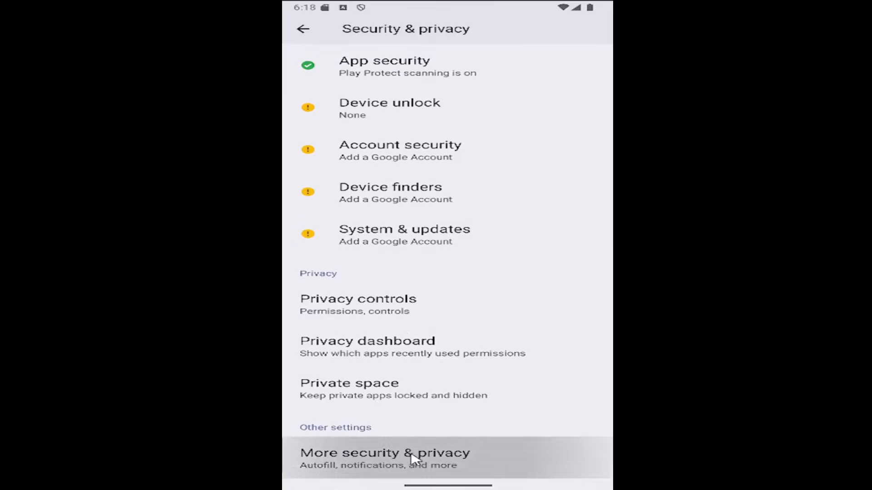
pyautogui.click(385, 465)
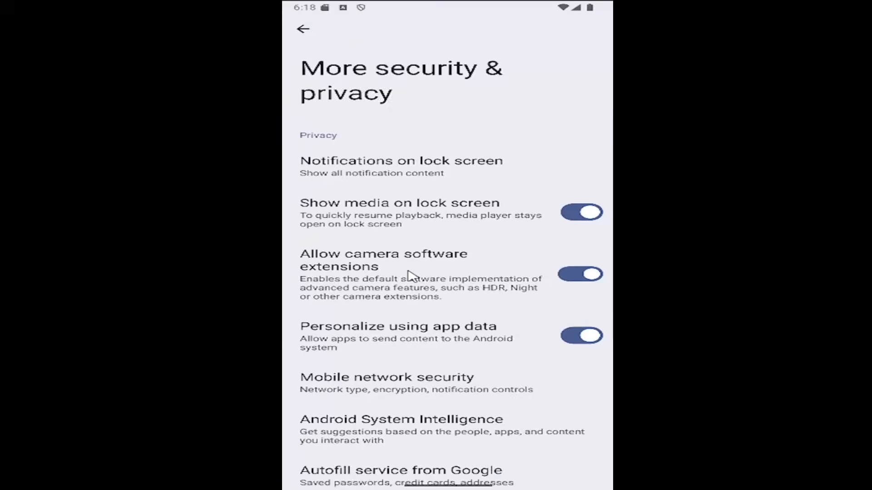
pyautogui.scroll(-3)
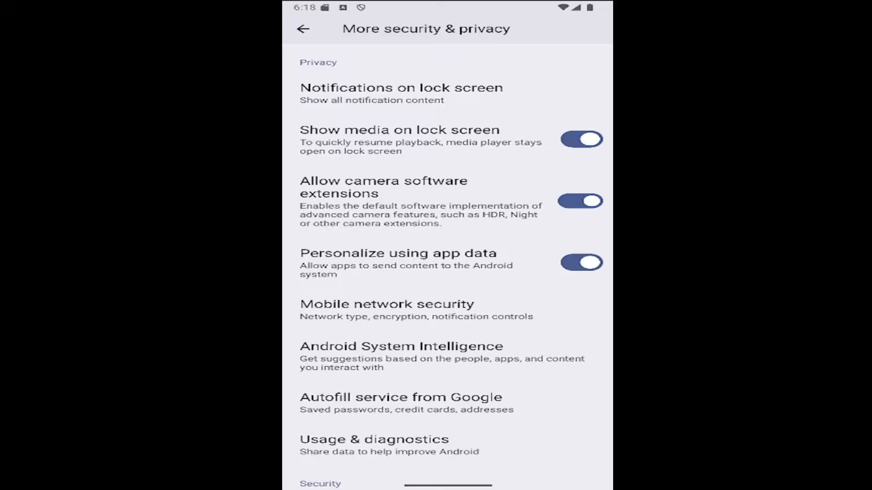
pyautogui.click(399, 347)
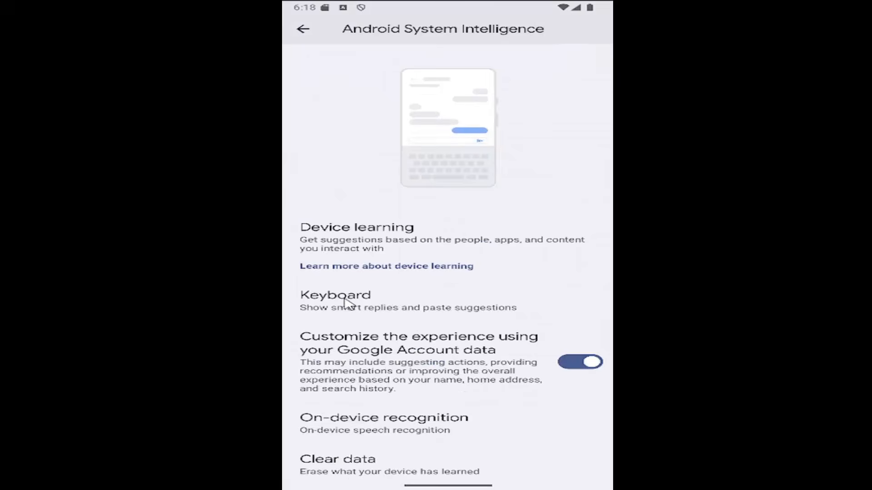
# Enter the Keyboard Suggestions page for smart reply and paste settings
pyautogui.click(336, 295)
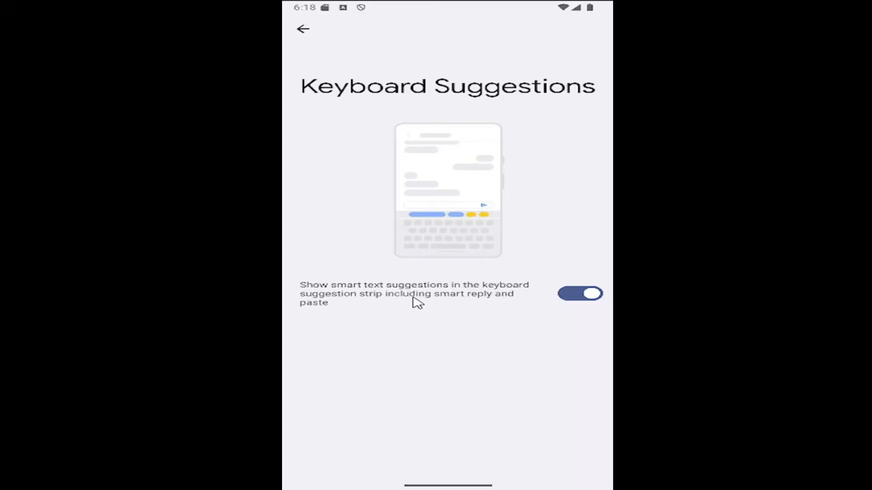
pyautogui.click(579, 294)
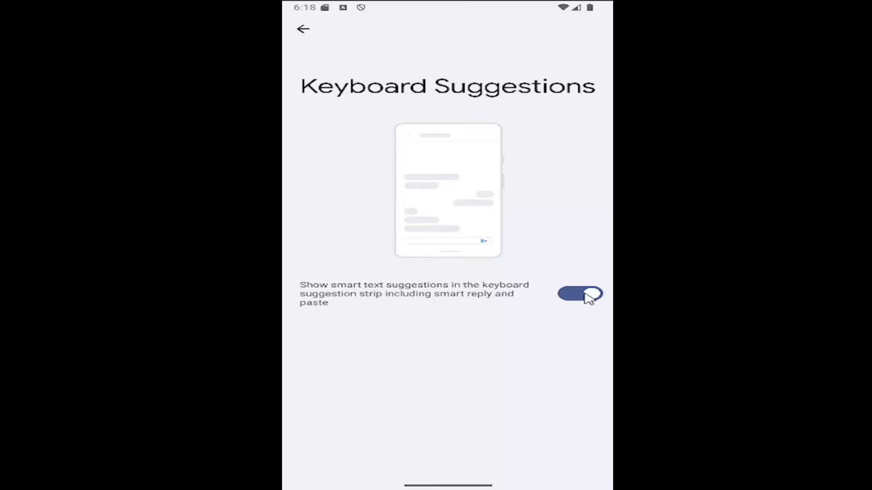
# Switch off smart text suggestions, smart reply and paste, then go back
pyautogui.click(580, 294)
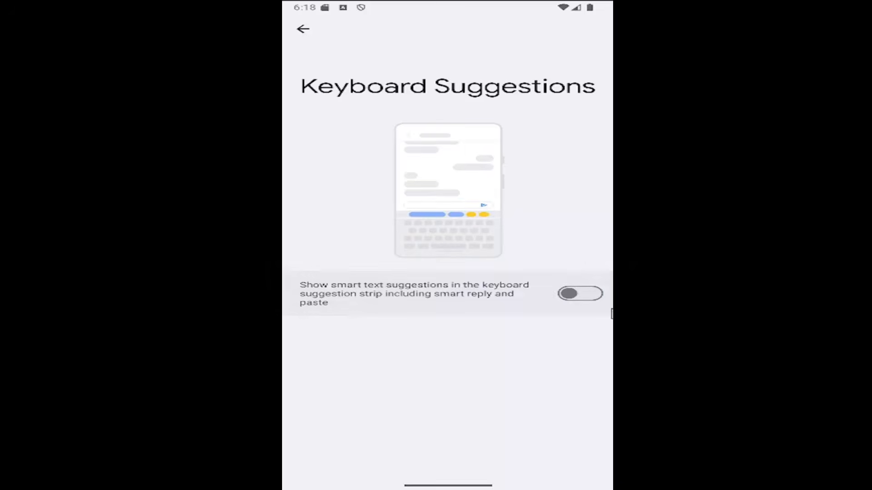
pyautogui.click(579, 294)
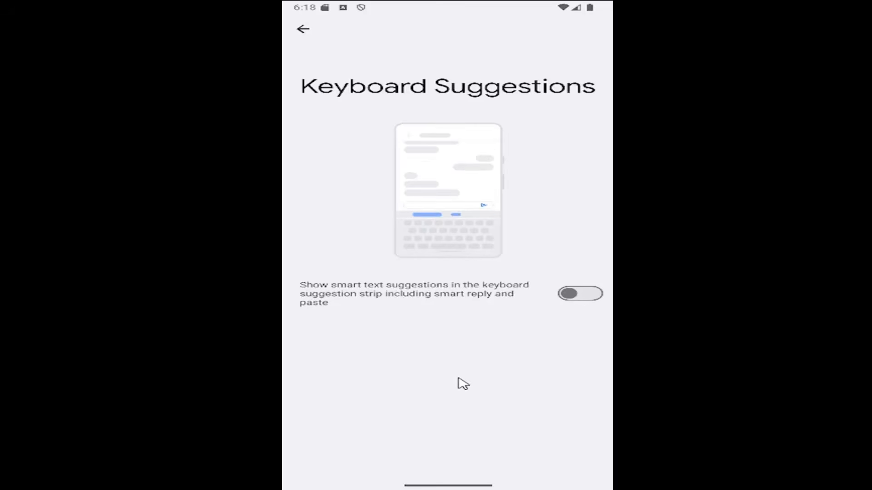
pyautogui.click(303, 28)
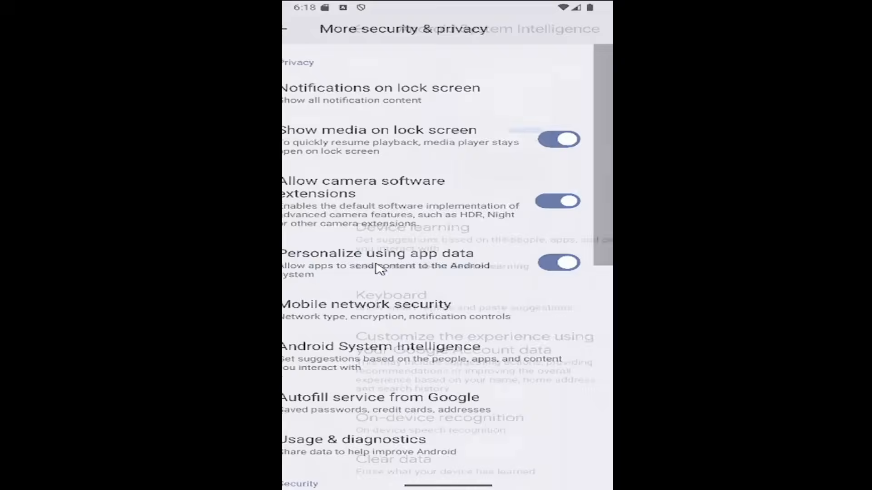